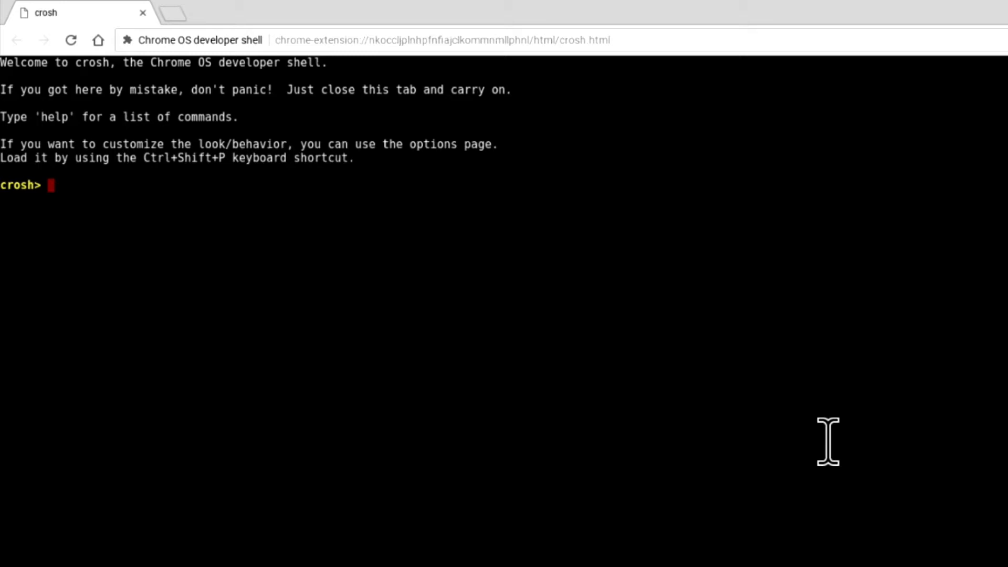
- Run 'help network_diag' to list the command's diagnostic options
{"action": "type", "text": "hel"}
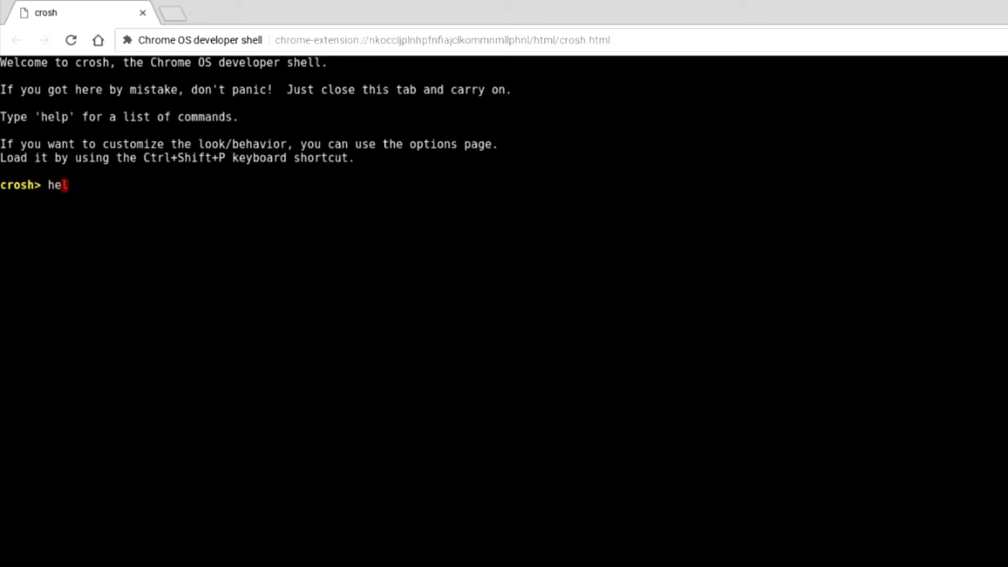
{"action": "type", "text": "lp"}
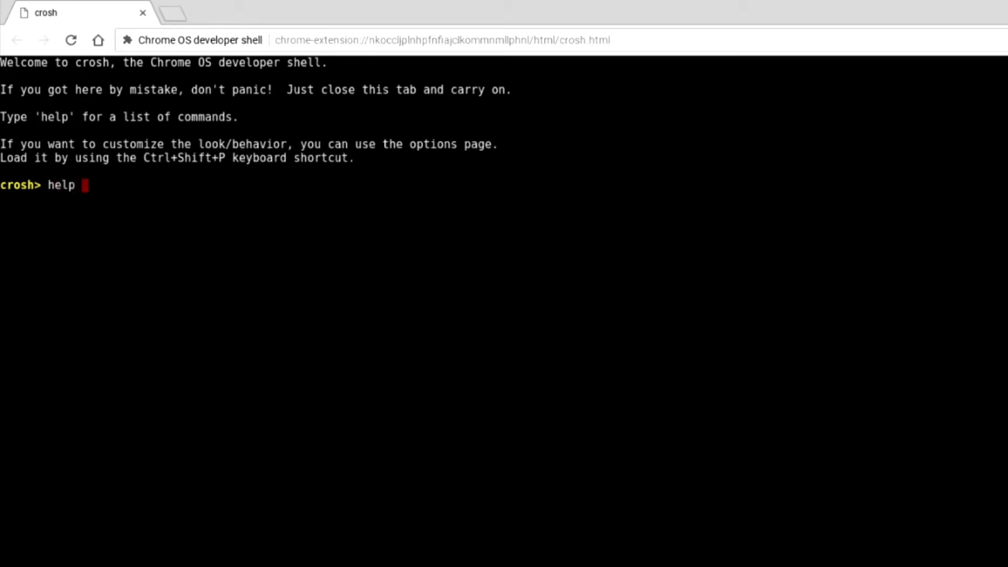
{"action": "type", "text": "n"}
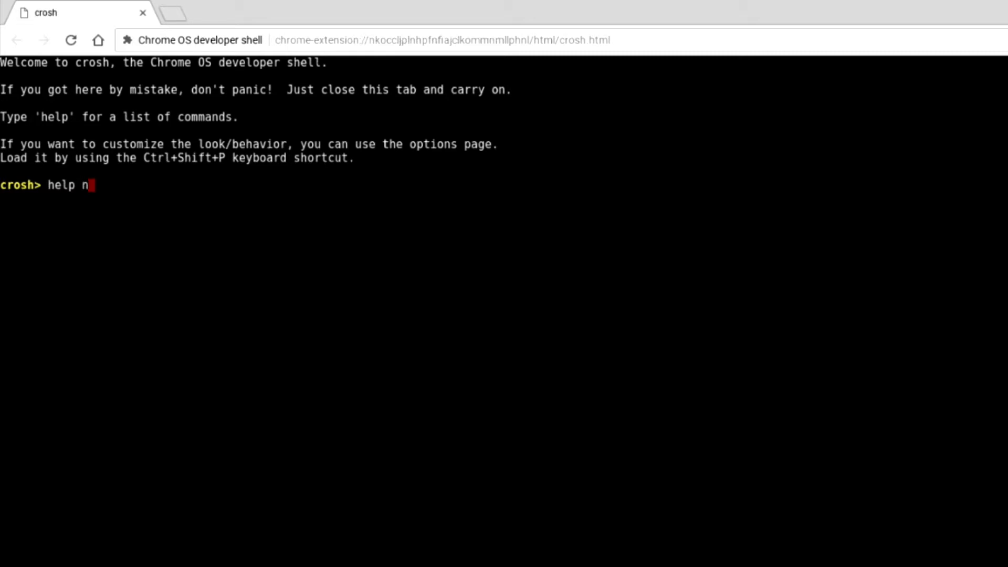
{"action": "type", "text": "etwork_"}
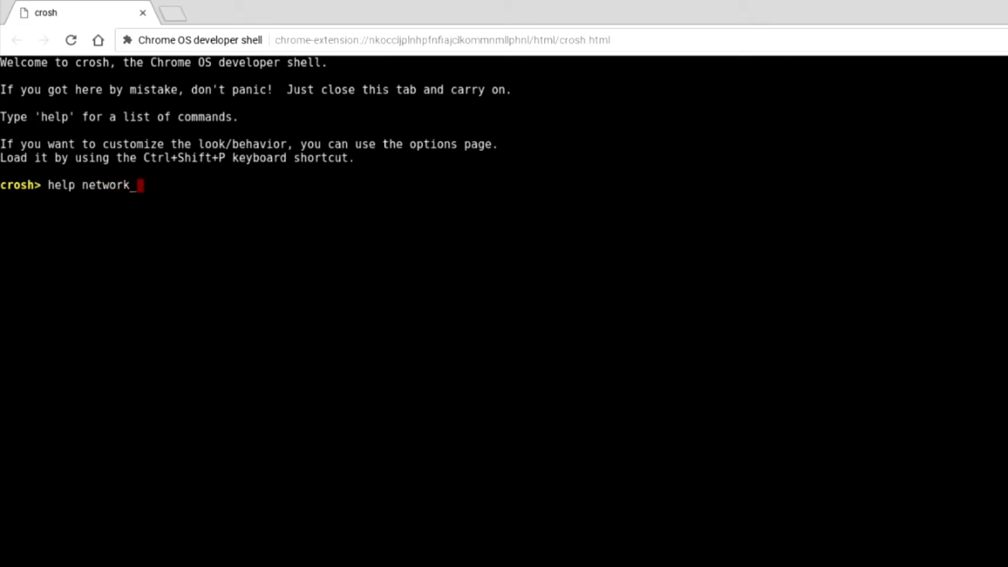
{"action": "type", "text": "diag"}
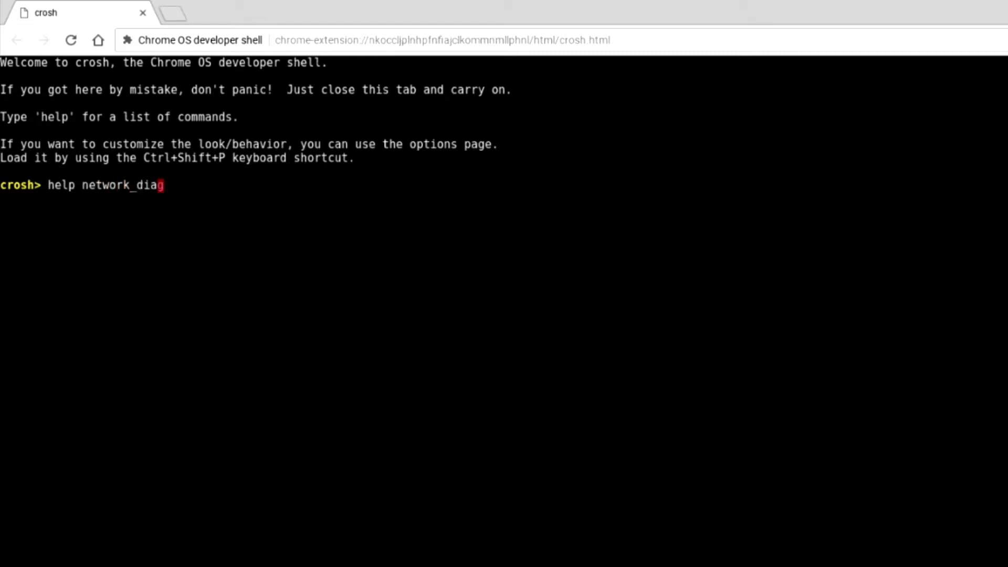
{"action": "key", "text": "Return"}
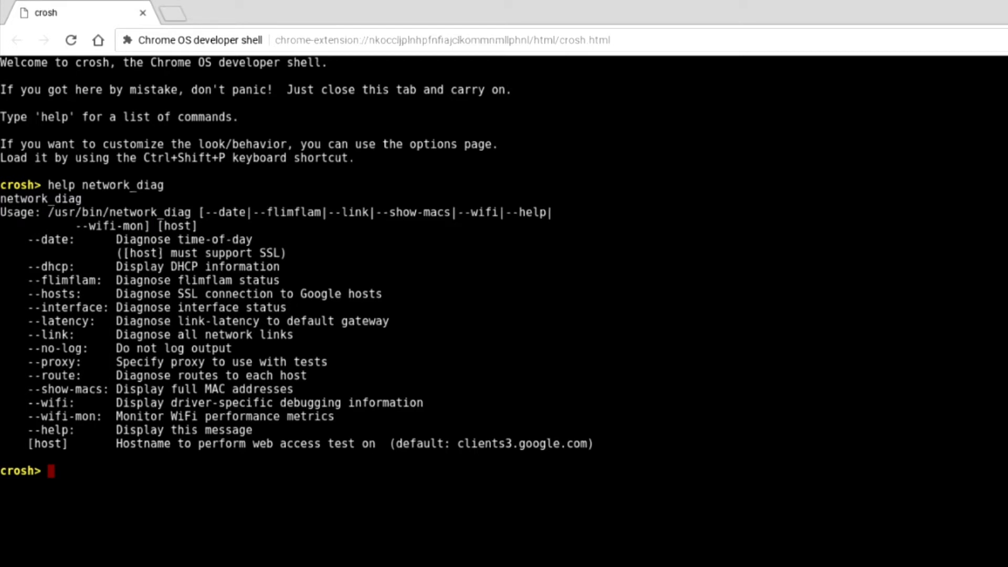
- Run 'network_diag --wifi' to print driver-level wireless link, signal and bitrate details
{"action": "type", "text": "ne"}
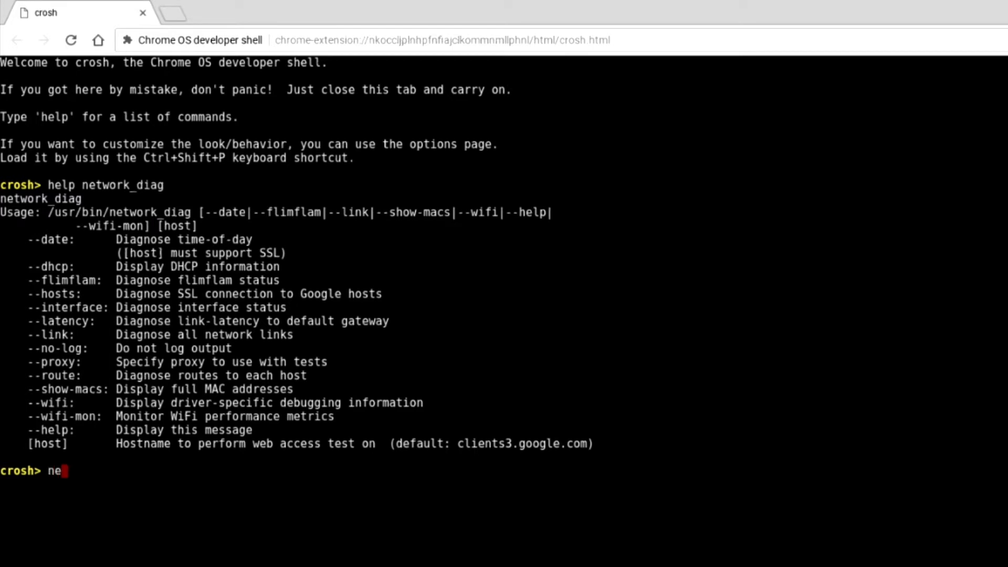
{"action": "type", "text": "twork_"}
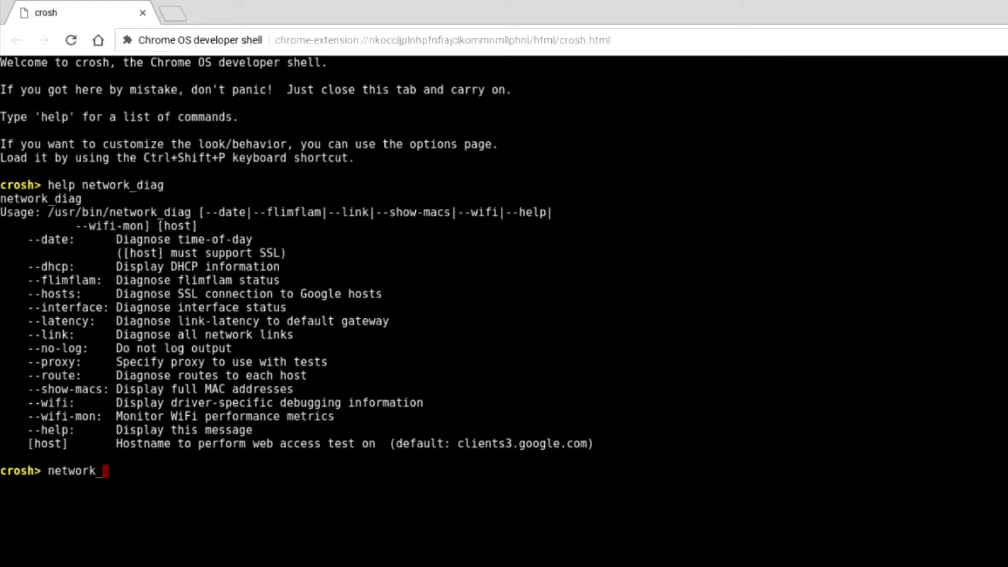
{"action": "type", "text": "diag"}
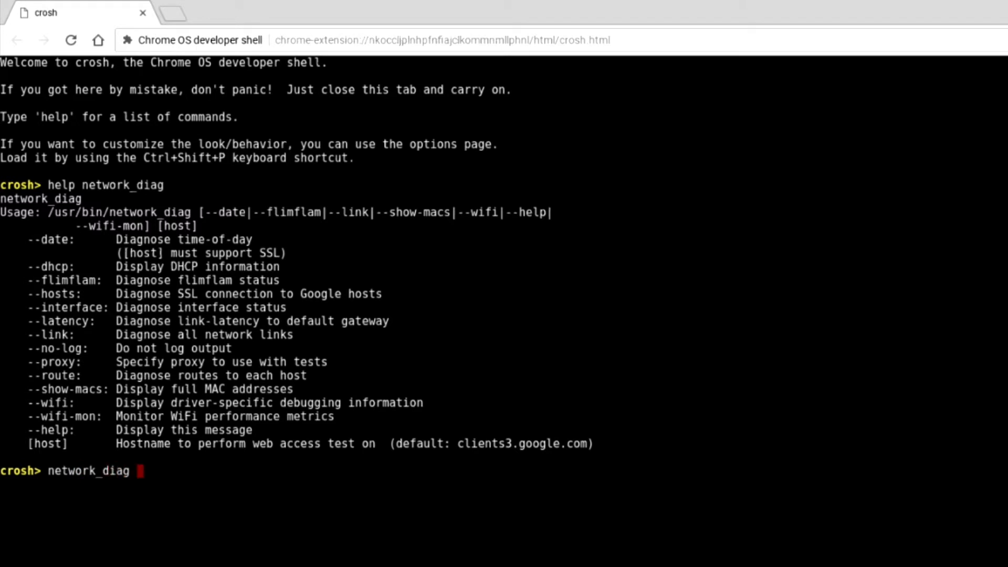
{"action": "type", "text": "--"}
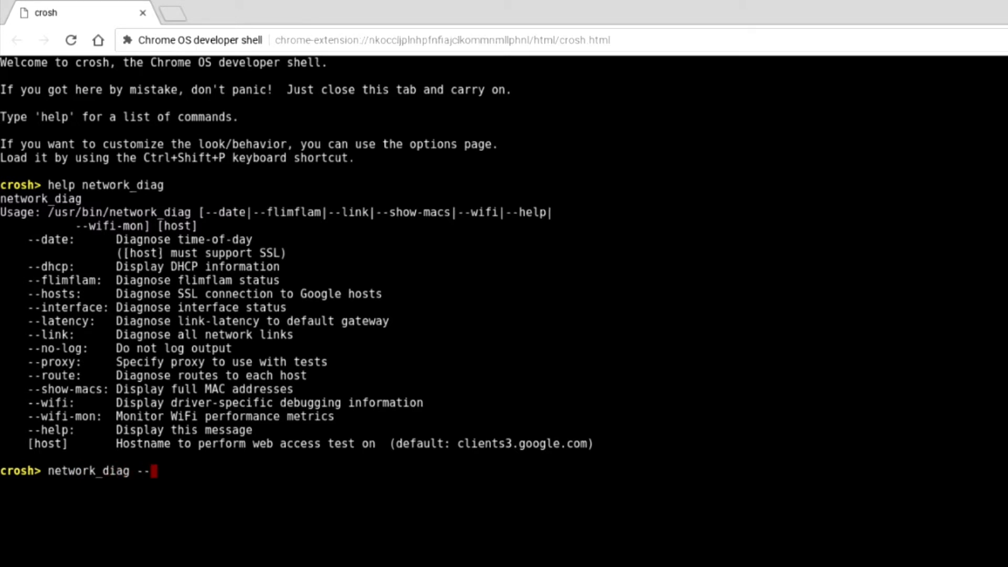
{"action": "type", "text": "w"}
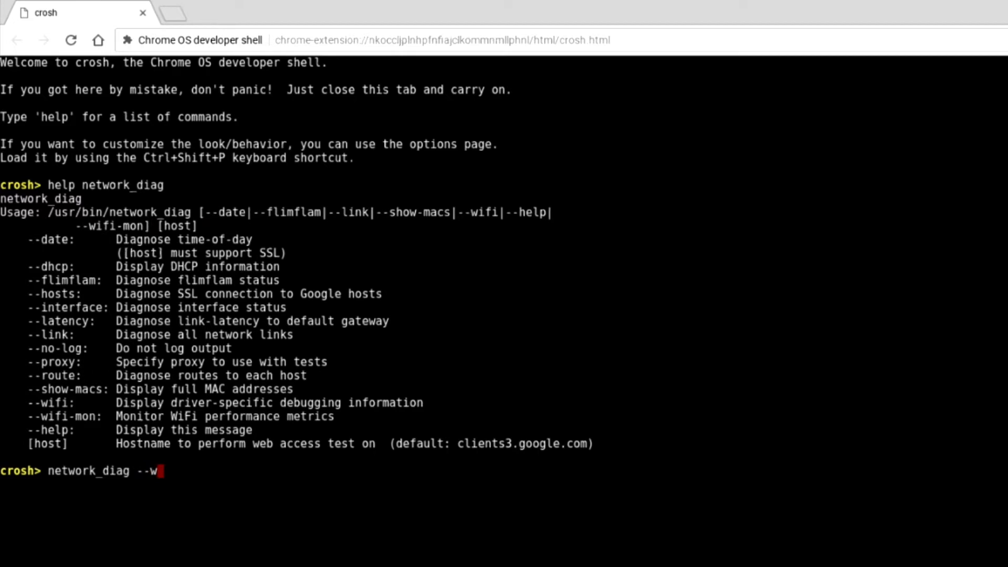
{"action": "type", "text": "ifi"}
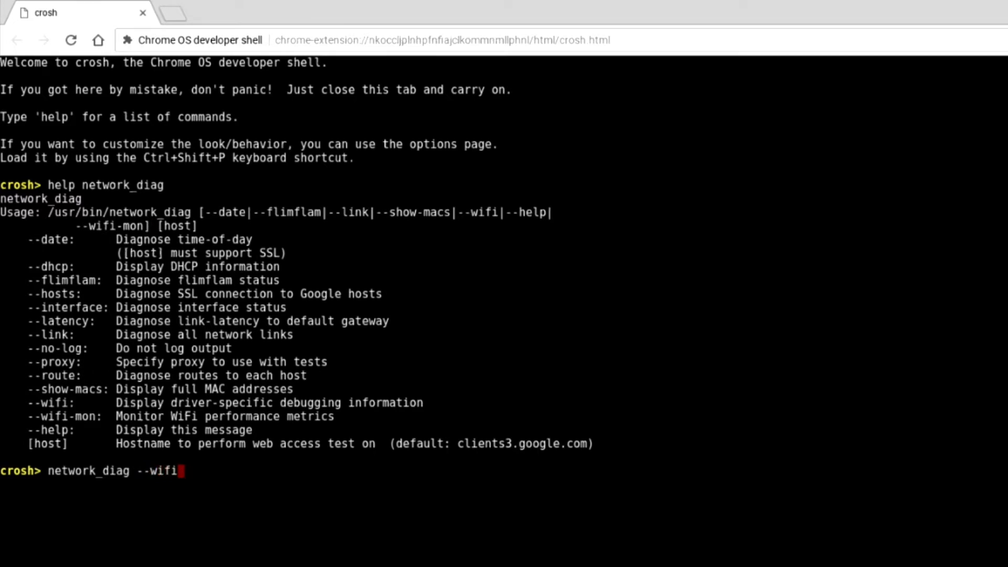
{"action": "key", "text": "Return"}
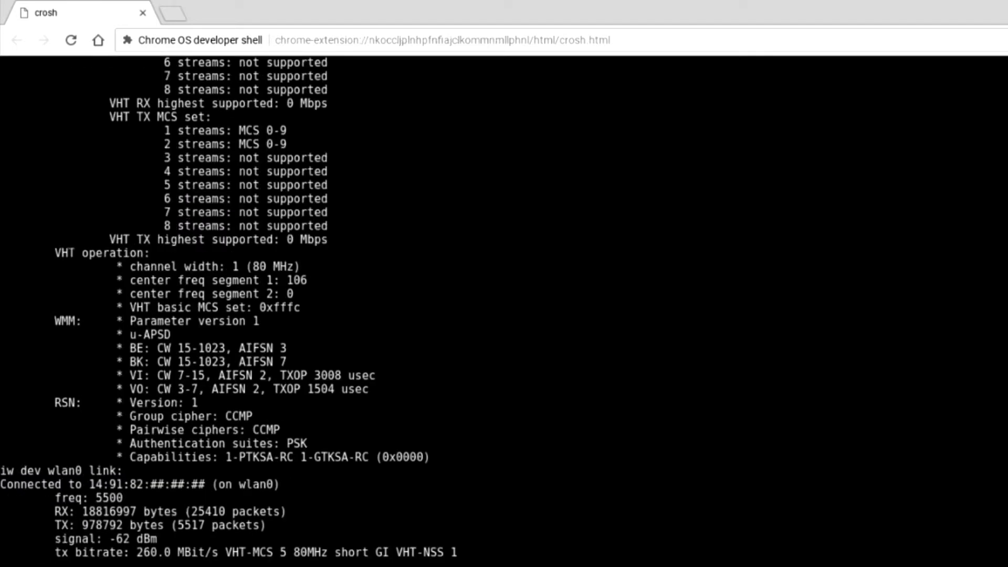
{"action": "mouse_move", "coordinate": [860, 411]}
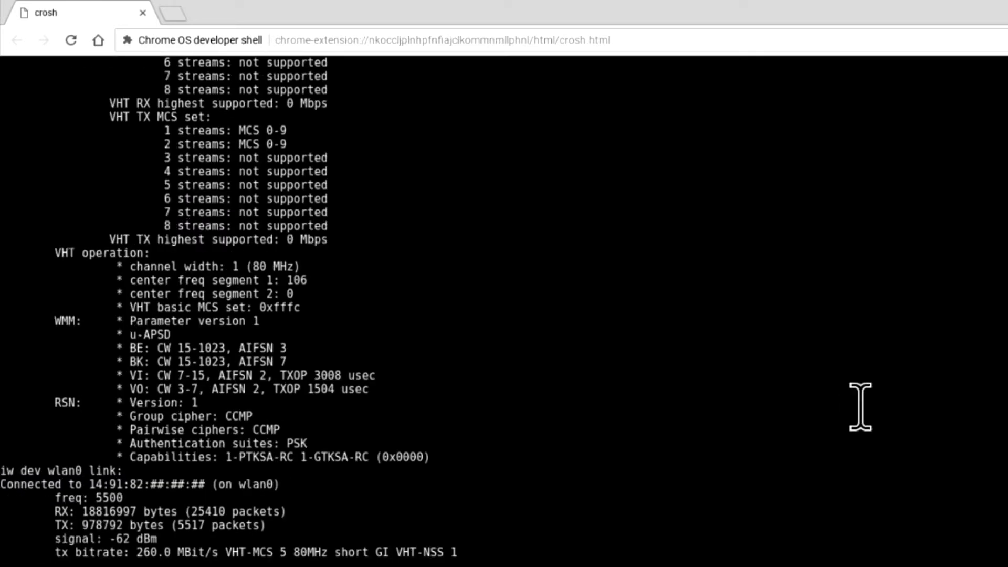
- Scroll the output back to the line naming network_diagnostics_2018-04-09.11:45:48.txt in Downloads
{"action": "scroll", "scroll_direction": "up", "scroll_amount": 3}
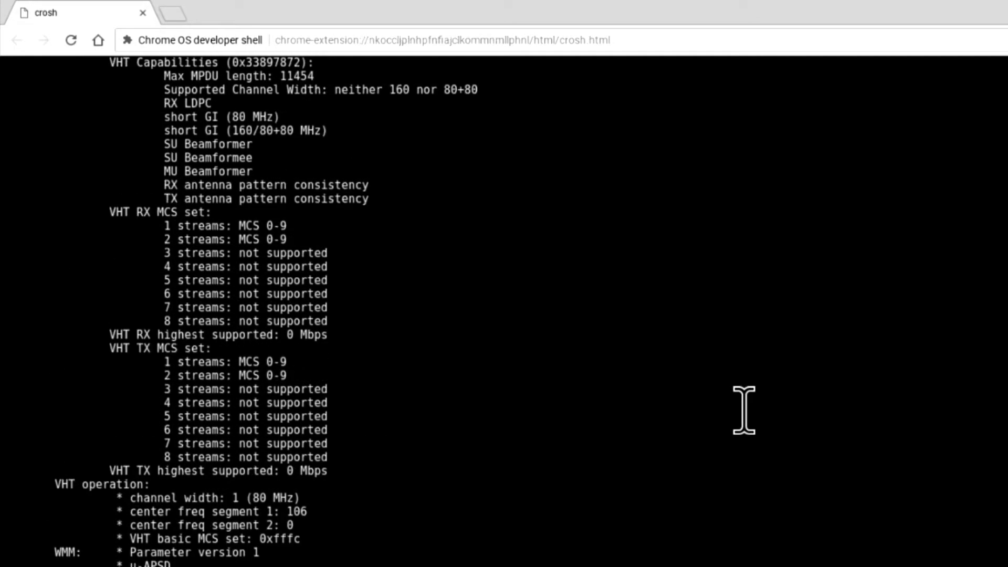
{"action": "scroll", "scroll_direction": "up", "scroll_amount": 3}
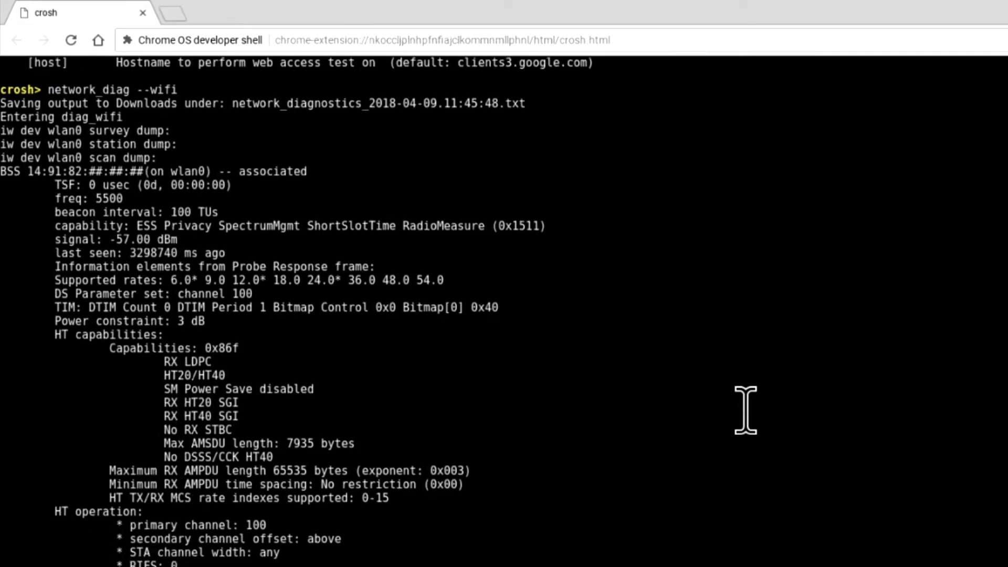
{"action": "scroll", "scroll_direction": "up", "scroll_amount": 3}
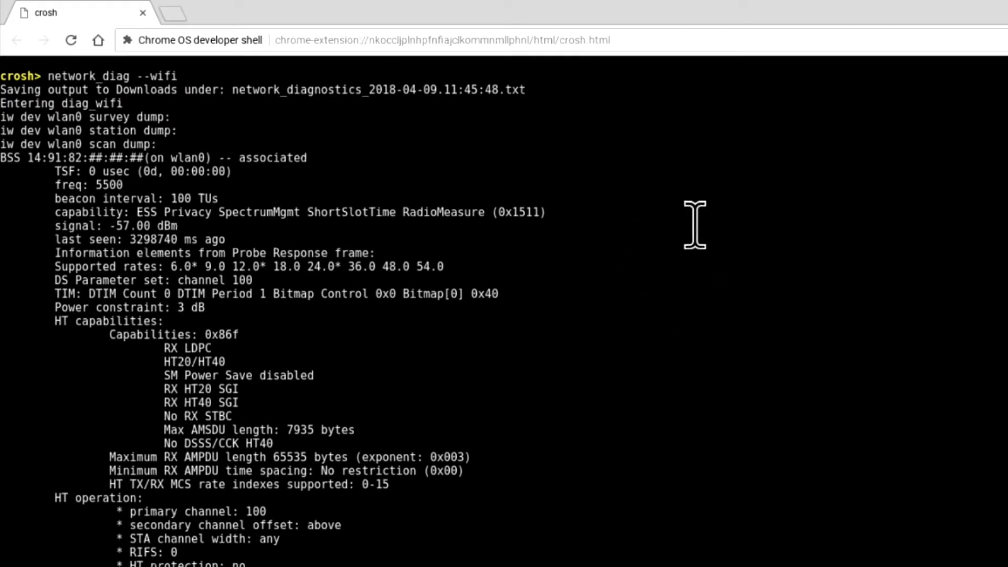
{"action": "mouse_move", "coordinate": [701, 228]}
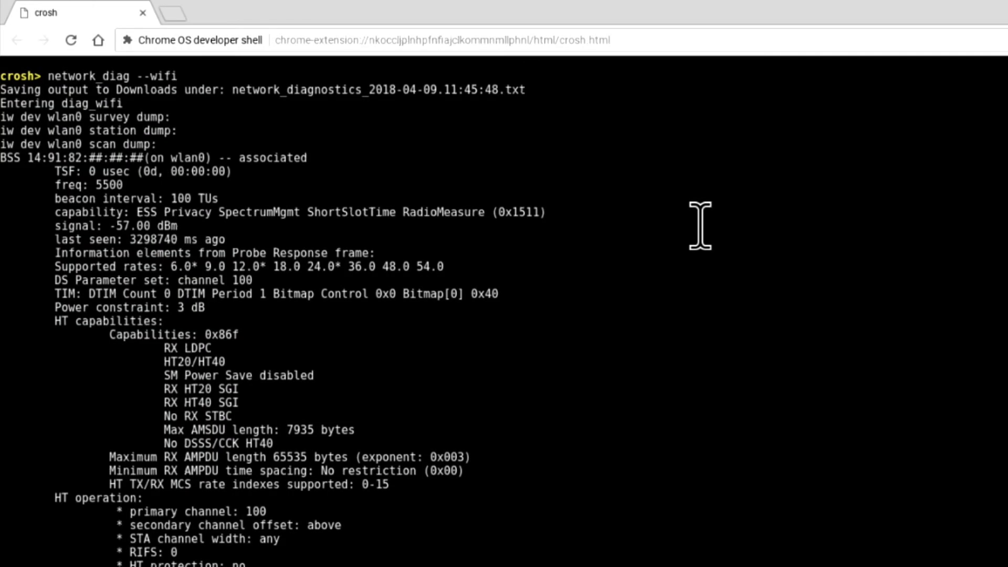
{"action": "double_click", "coordinate": [155, 280]}
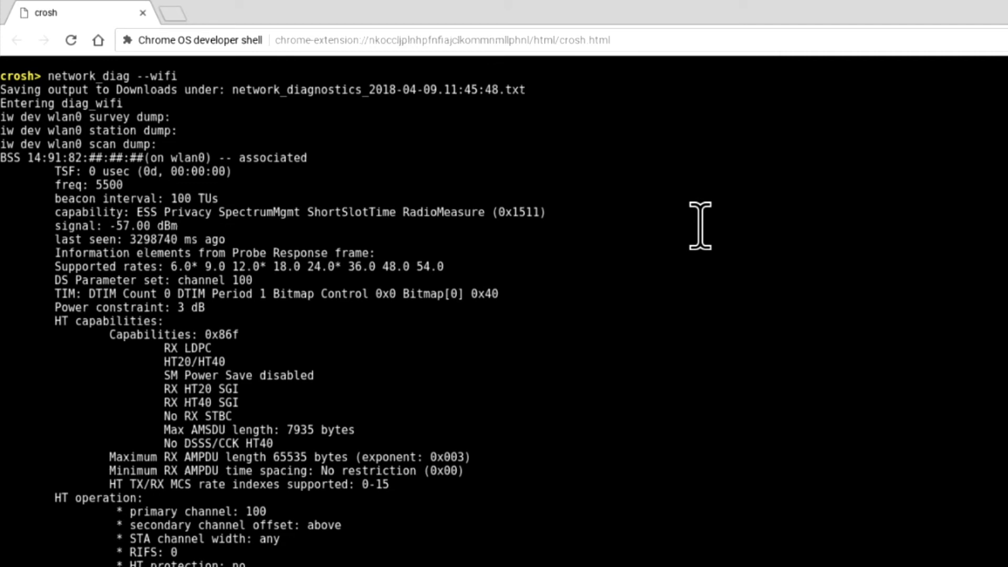
{"action": "double_click", "coordinate": [115, 226]}
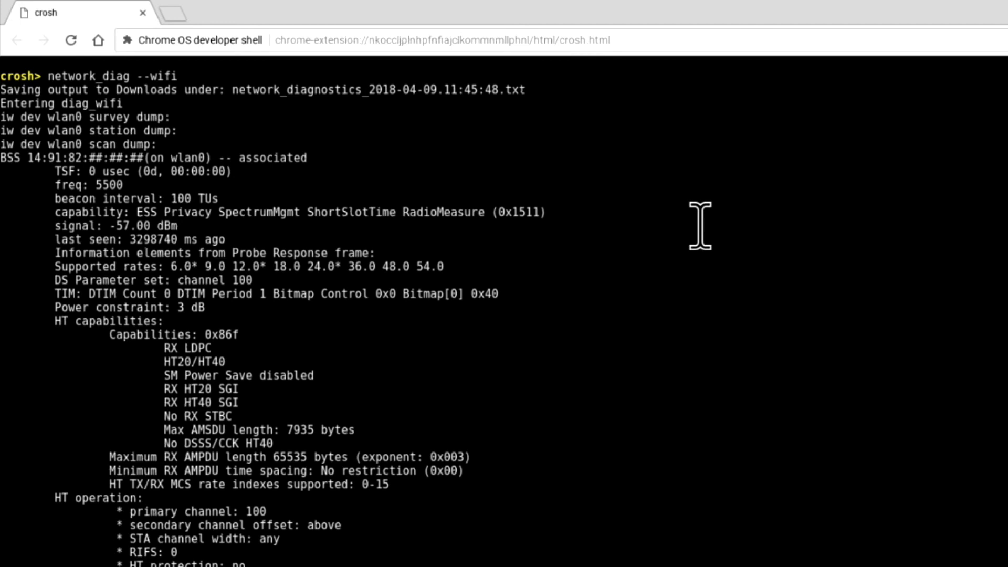
- Read to the end of the wifi output, then run 'exit' to close the crosh shell
{"action": "scroll", "scroll_direction": "down", "scroll_amount": 3}
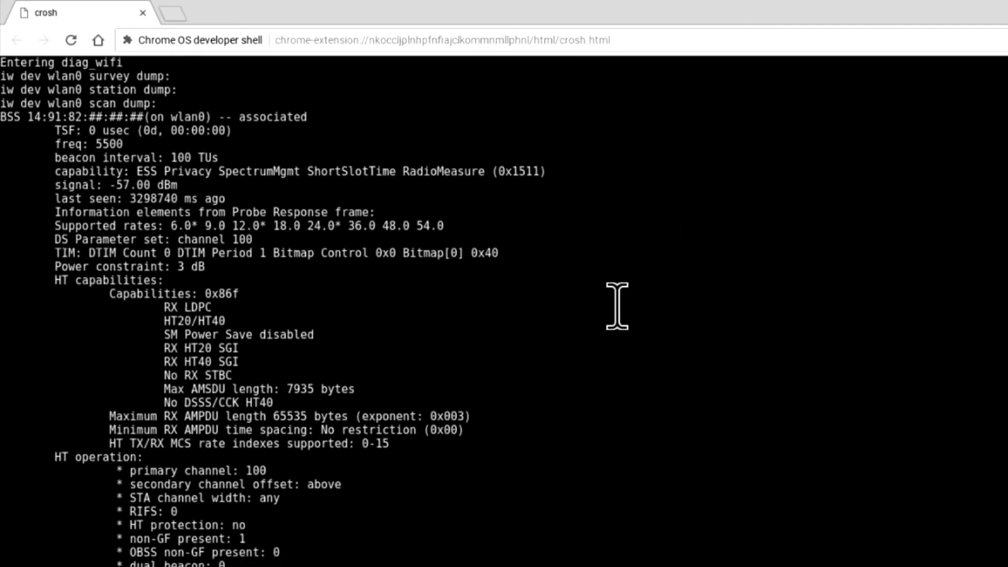
{"action": "scroll", "scroll_direction": "down", "scroll_amount": 3}
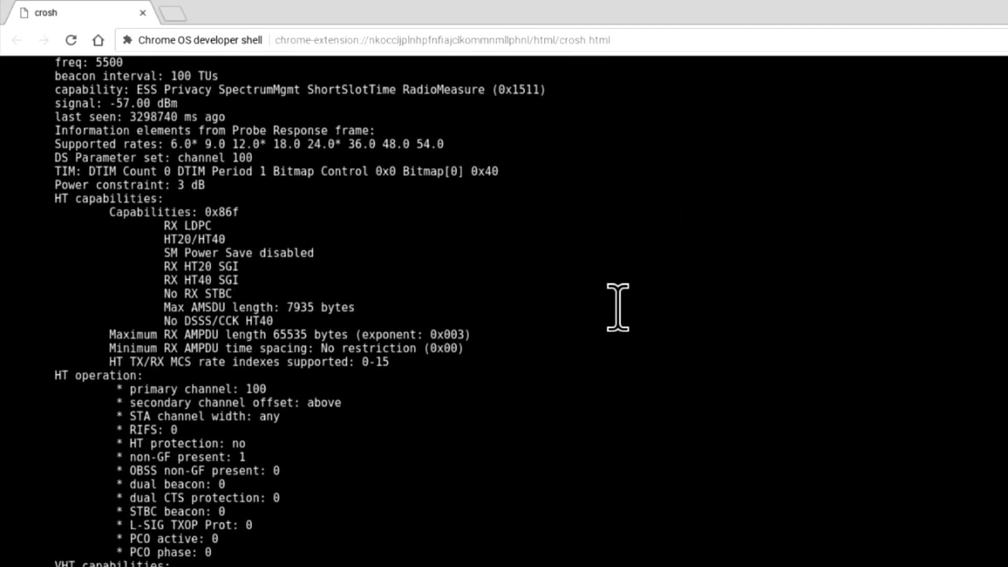
{"action": "scroll", "scroll_direction": "down", "scroll_amount": 3}
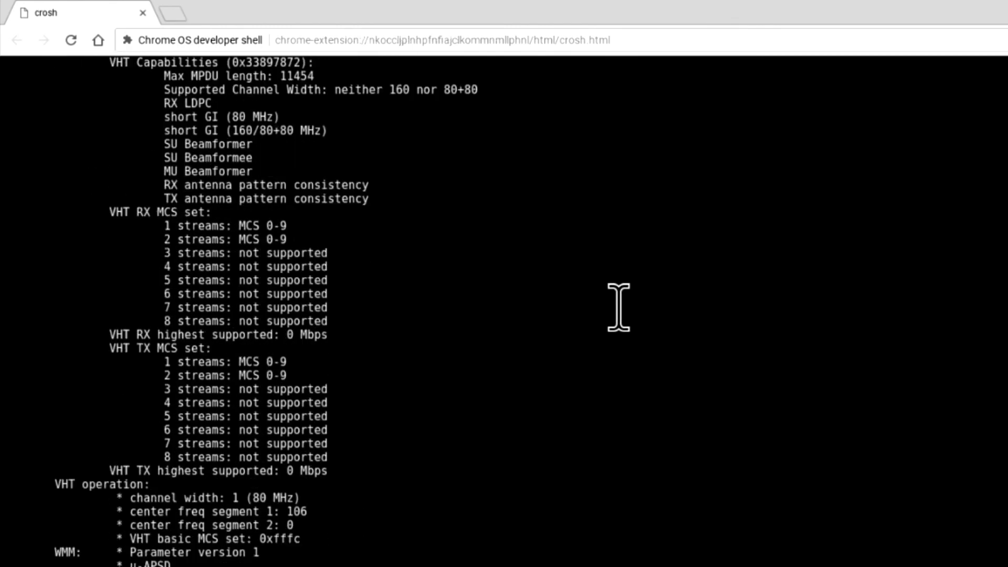
{"action": "scroll", "scroll_direction": "down", "scroll_amount": 3}
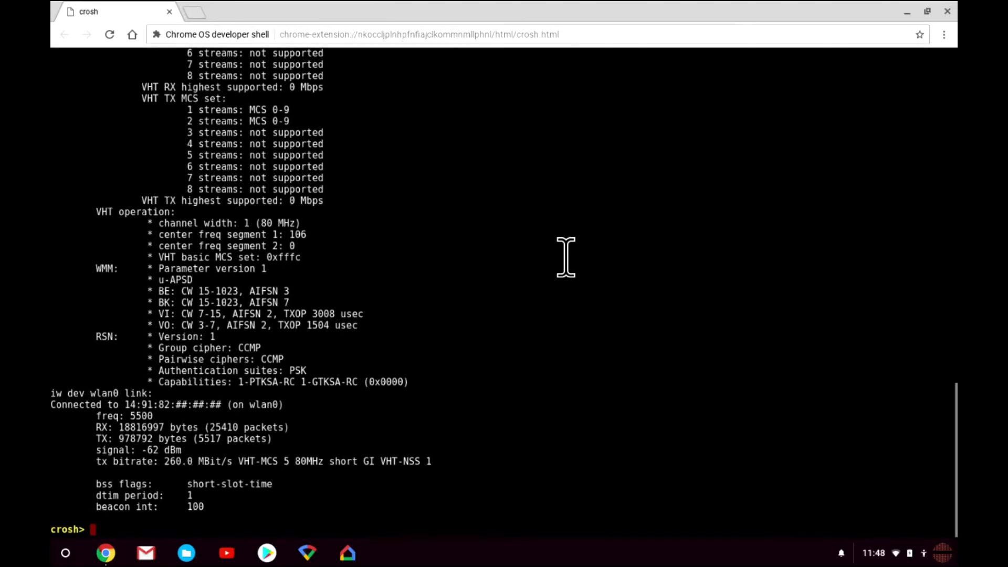
{"action": "mouse_move", "coordinate": [578, 258]}
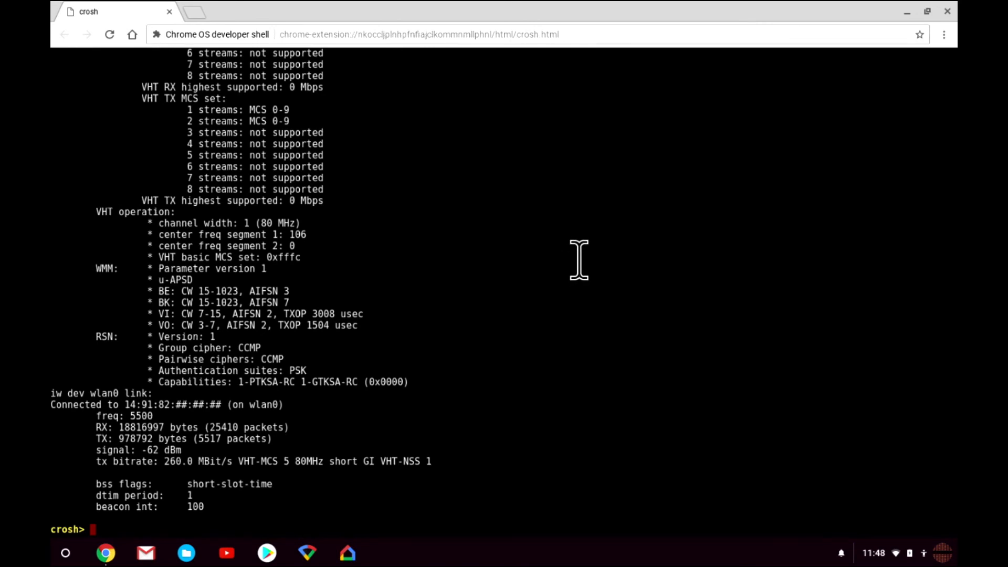
{"action": "type", "text": "ex"}
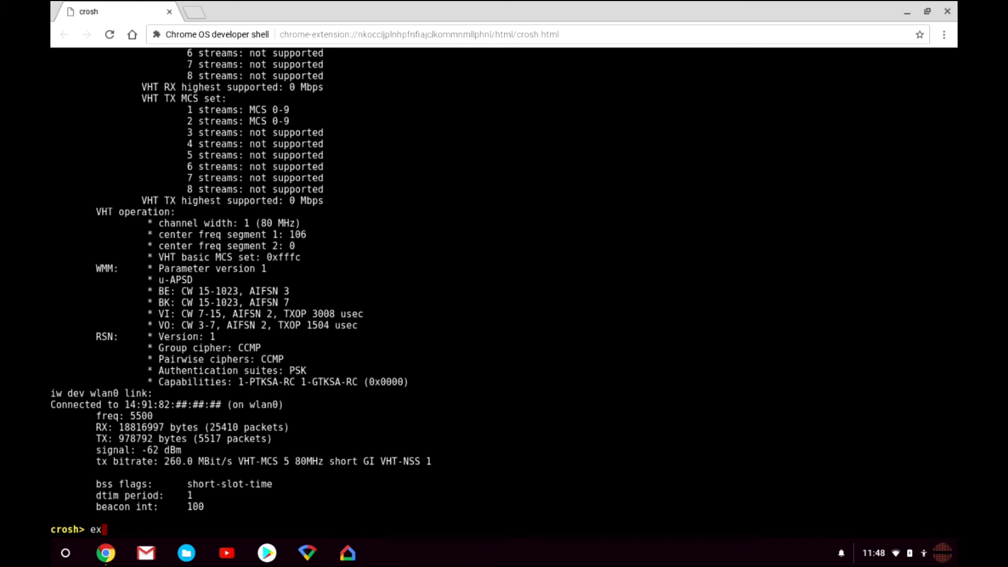
{"action": "type", "text": "it"}
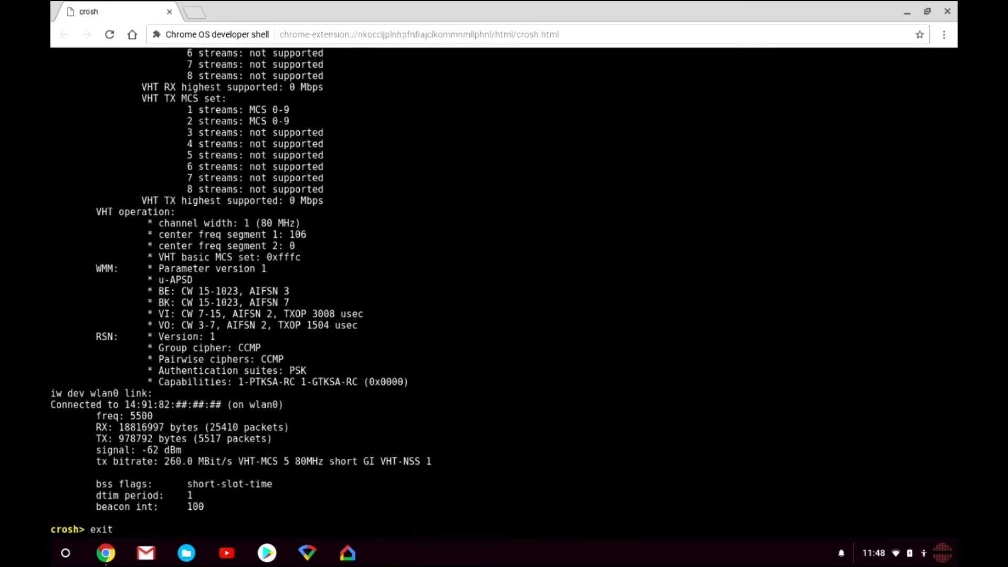
{"action": "key", "text": "Return"}
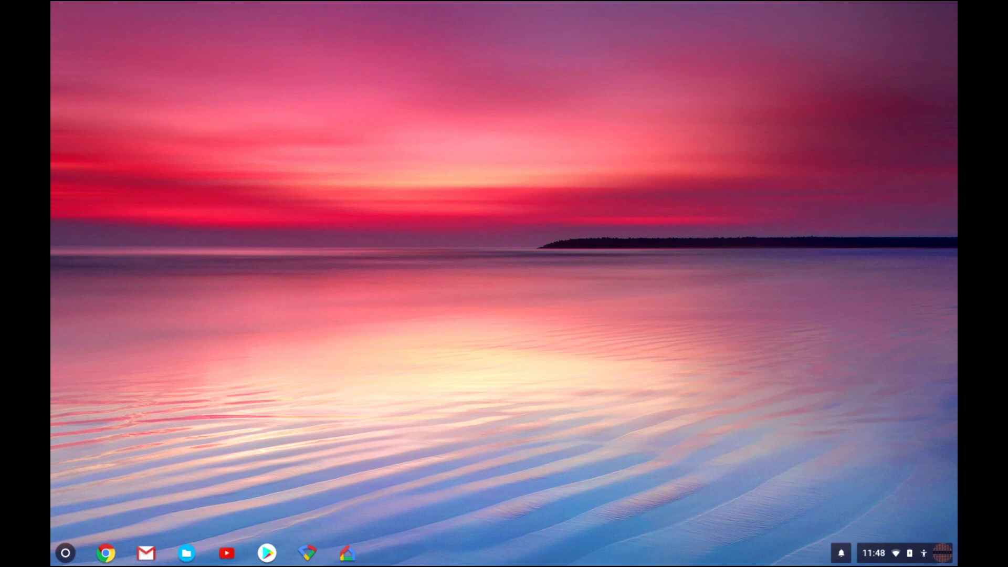
{"action": "mouse_move", "coordinate": [568, 270]}
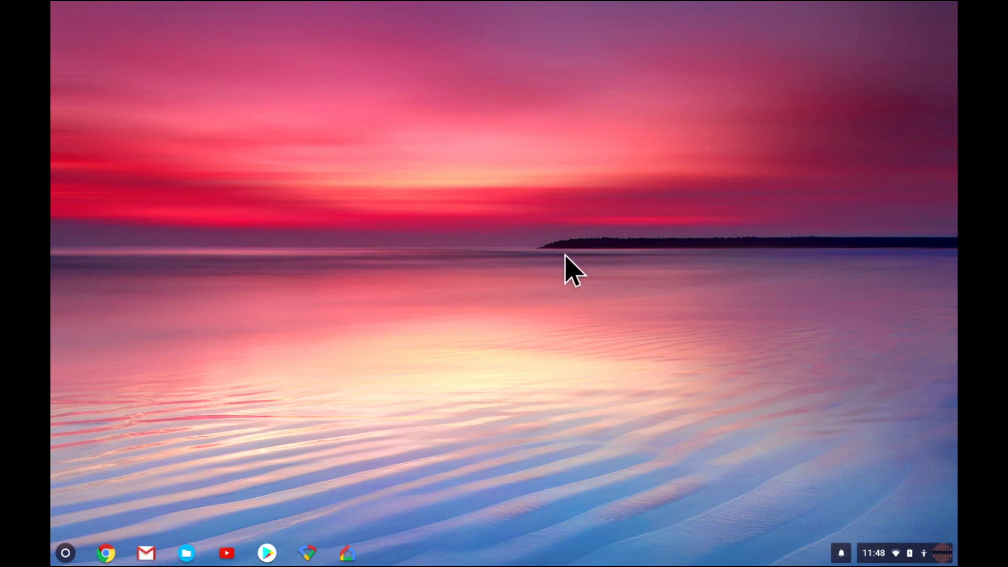
{"action": "mouse_move", "coordinate": [186, 552]}
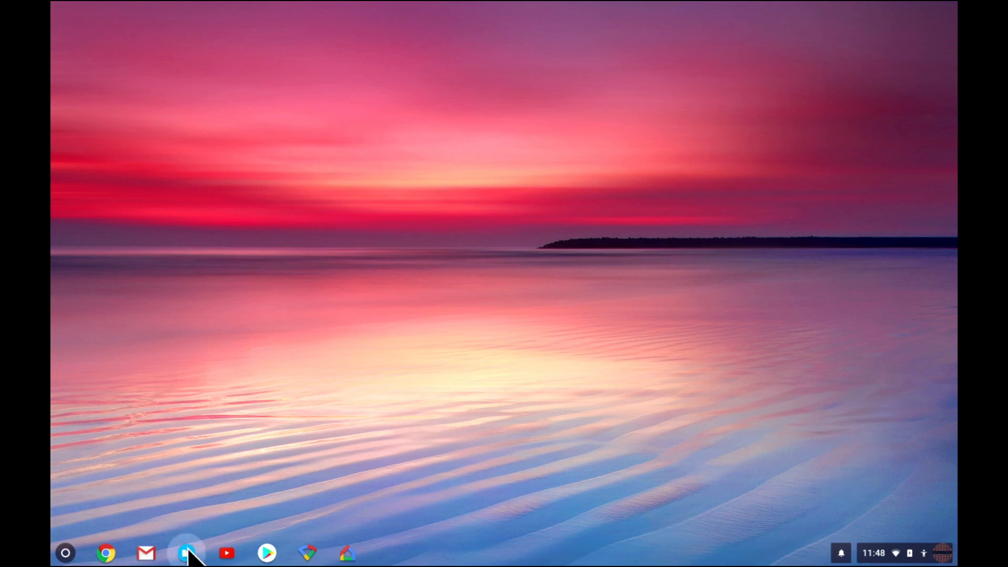
- In Files' Downloads, open network_diagnostics_2018-04-09.11:45:48.txt in the text viewer
{"action": "left_click", "coordinate": [187, 552]}
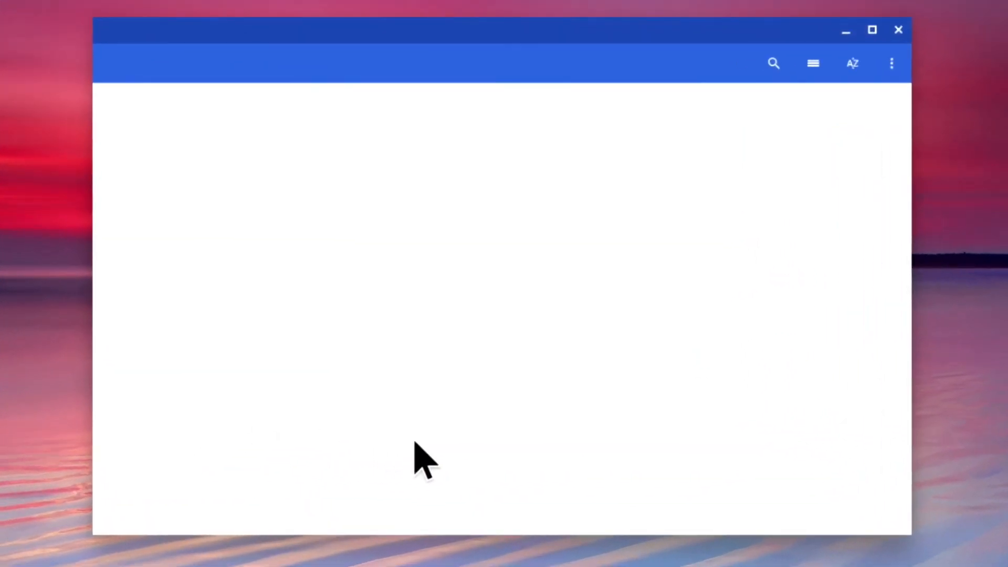
{"action": "left_click", "coordinate": [162, 238]}
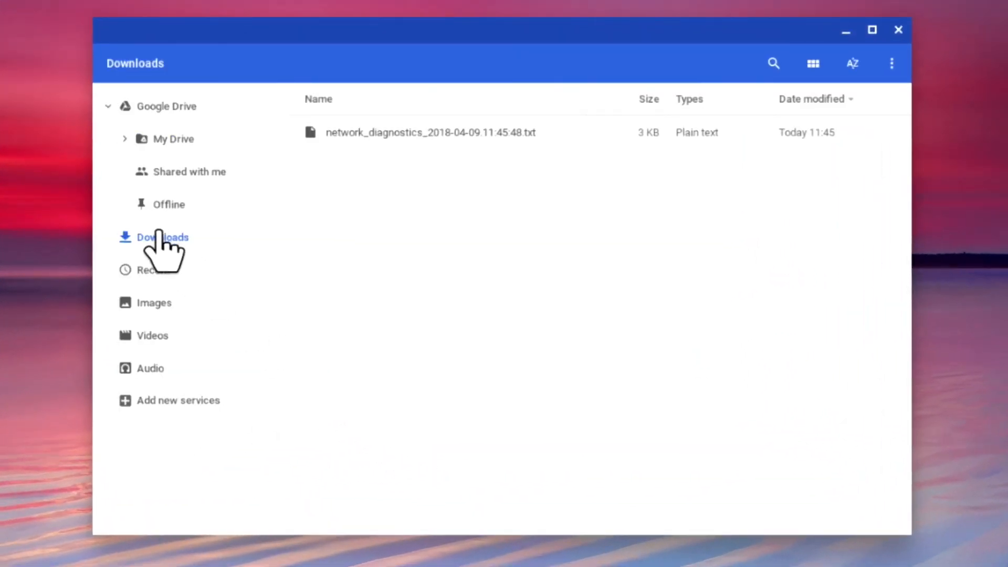
{"action": "left_click", "coordinate": [162, 237]}
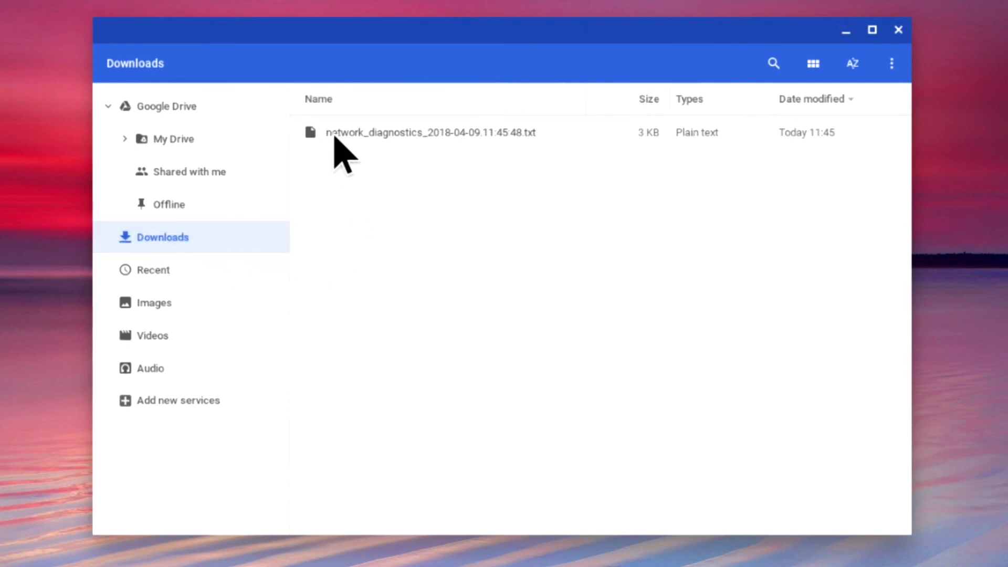
{"action": "mouse_move", "coordinate": [406, 148]}
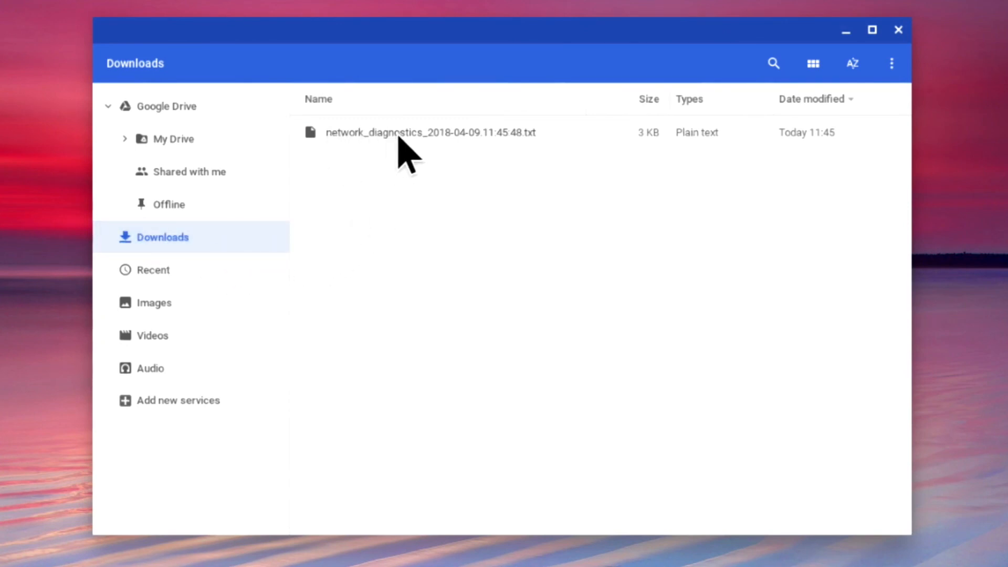
{"action": "double_click", "coordinate": [430, 132]}
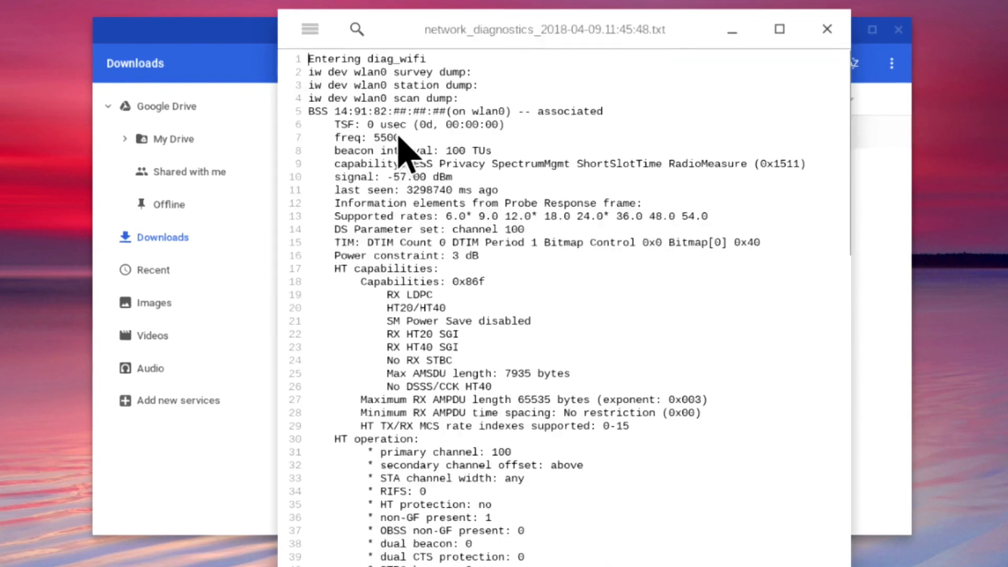
{"action": "mouse_move", "coordinate": [773, 201]}
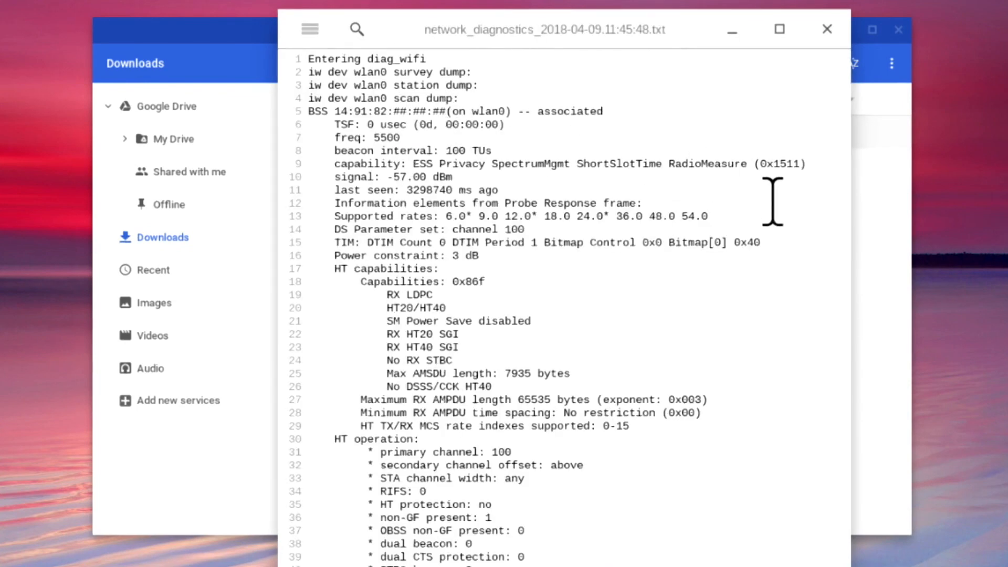